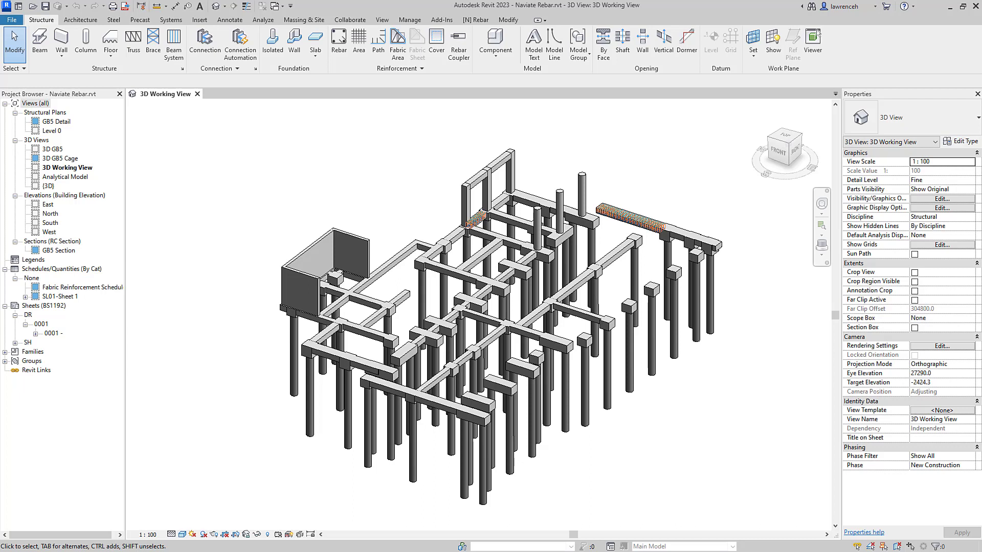
pyautogui.moveTo(176, 223)
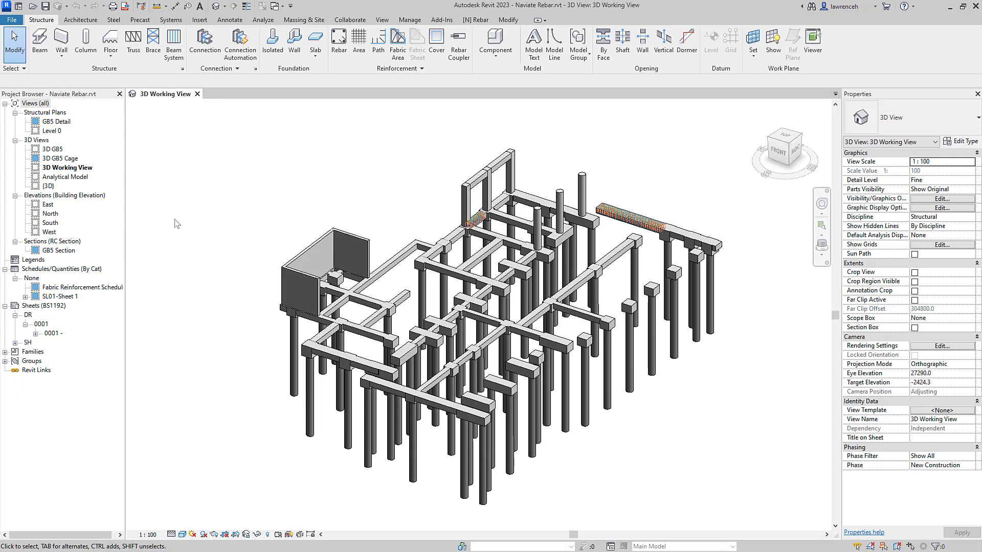
# Step: Show the Naviate Rebar tab's reinforcement tools over the 3D working view
pyautogui.click(477, 20)
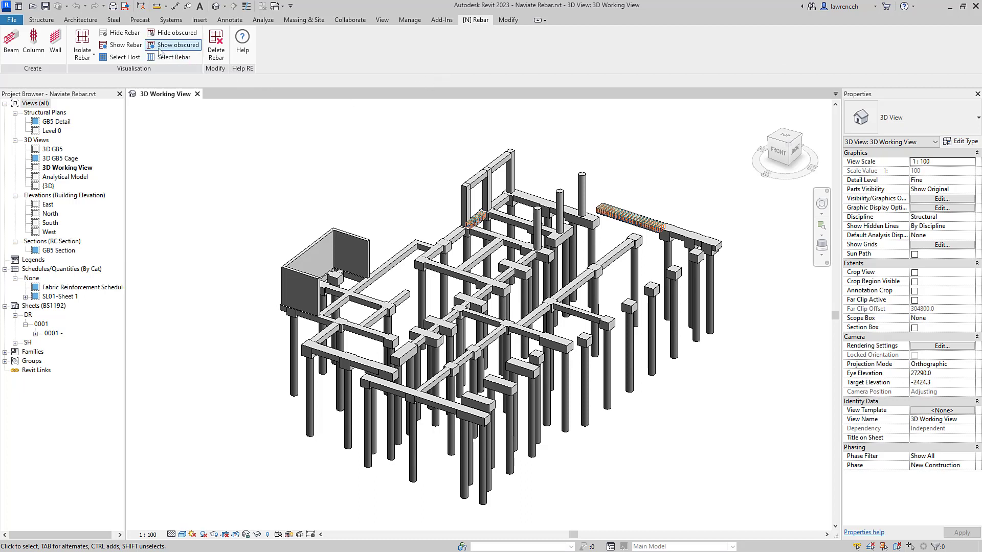
pyautogui.moveTo(34, 44)
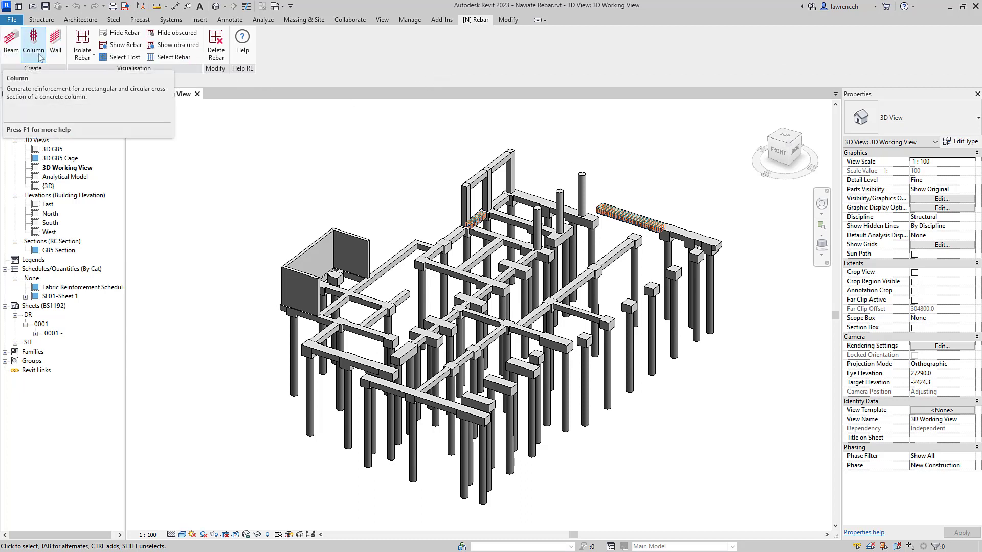
pyautogui.moveTo(55, 44)
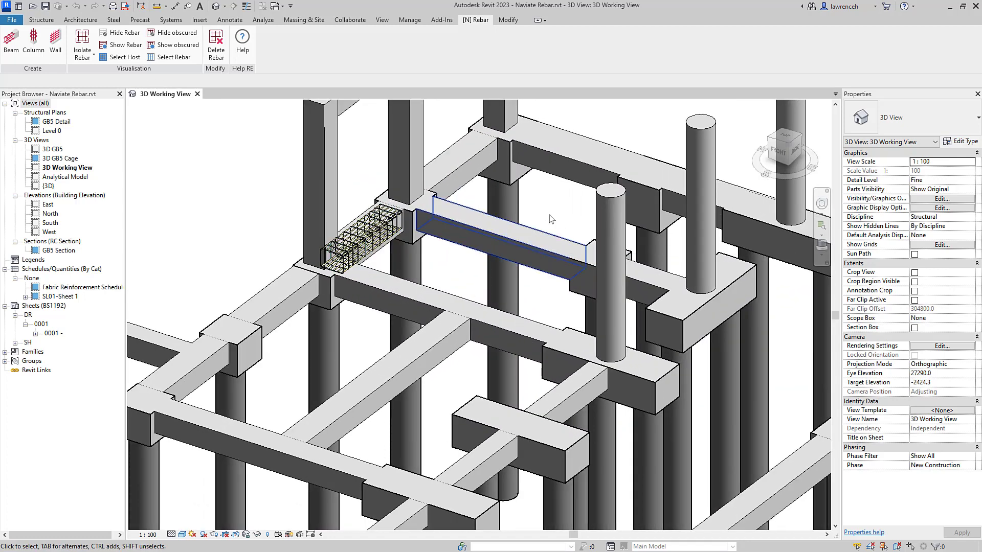
# Step: Select the 3660-long Concrete-Rectangular Beam 600x500dp beside the reinforced beam
pyautogui.click(501, 231)
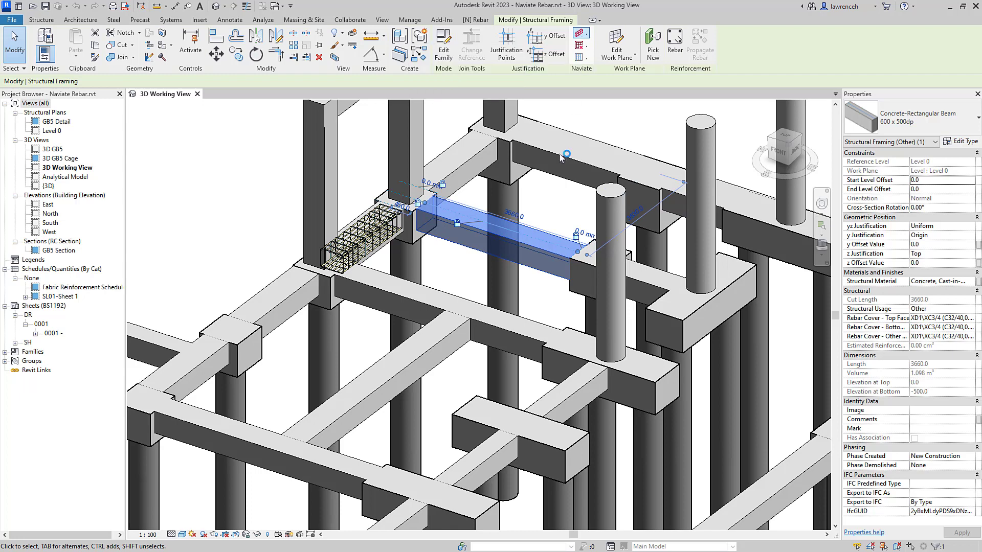
# Step: Configure Naviate Beam Reinforcement with S2 stirrups and 33.33% (1200 mm) end zones
pyautogui.click(674, 45)
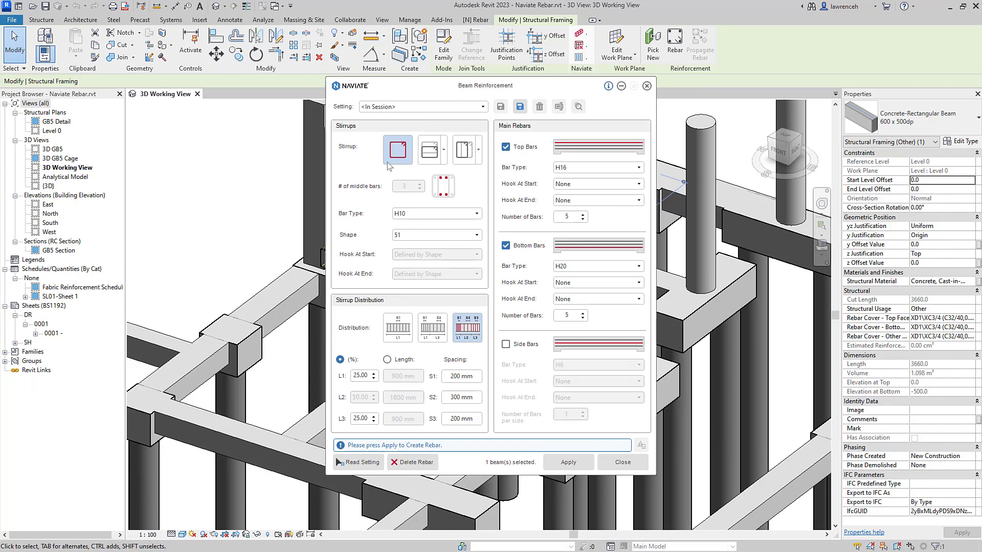
pyautogui.moveTo(406, 195)
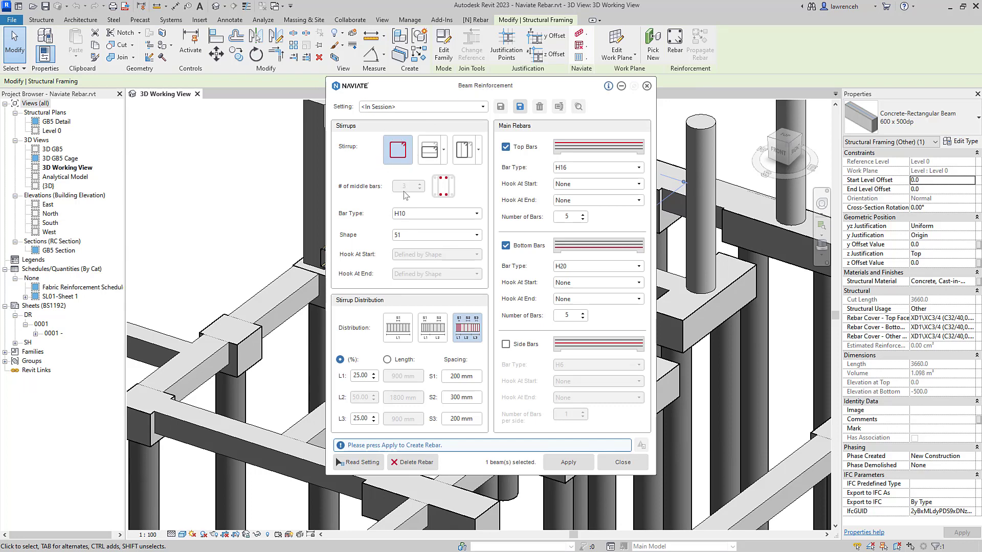
pyautogui.click(476, 234)
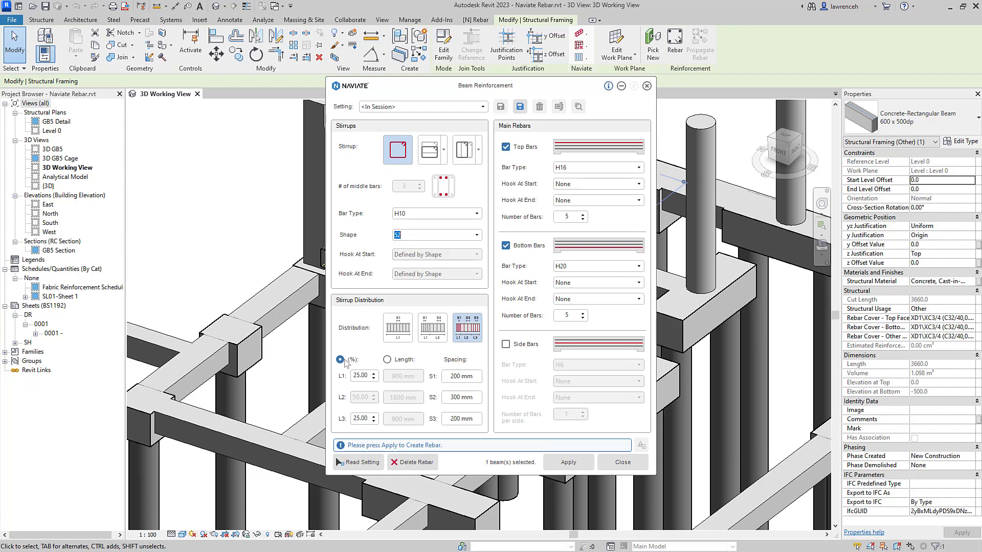
pyautogui.click(388, 360)
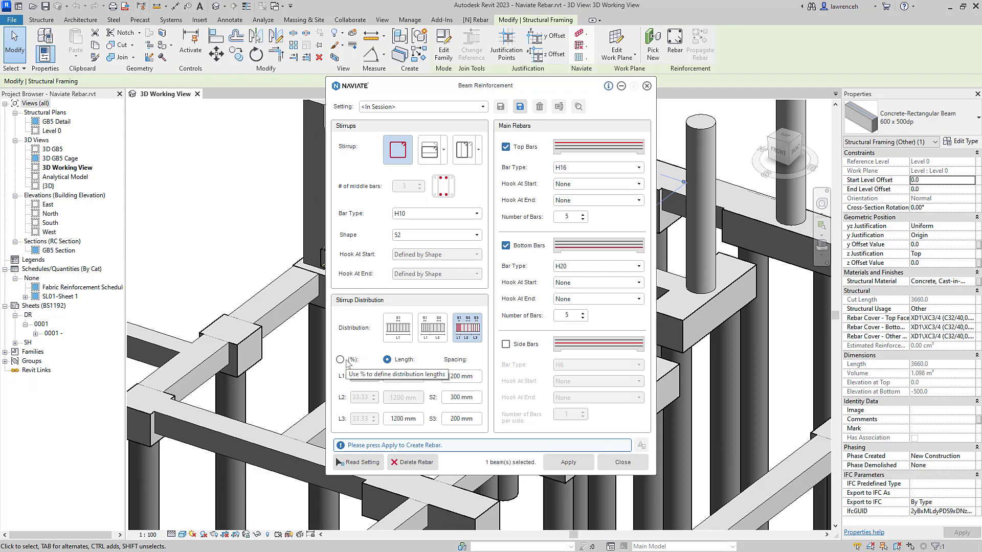
pyautogui.click(340, 359)
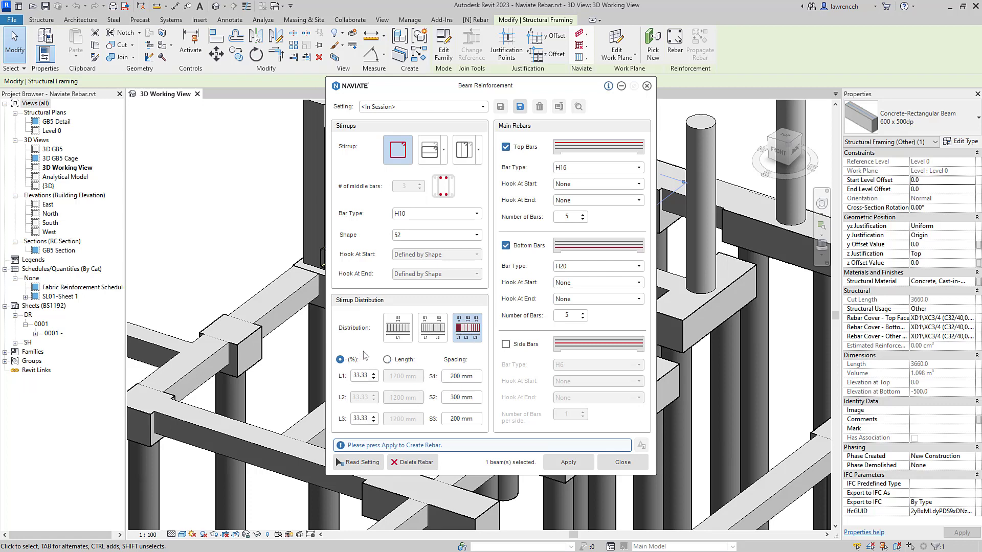
pyautogui.moveTo(482, 380)
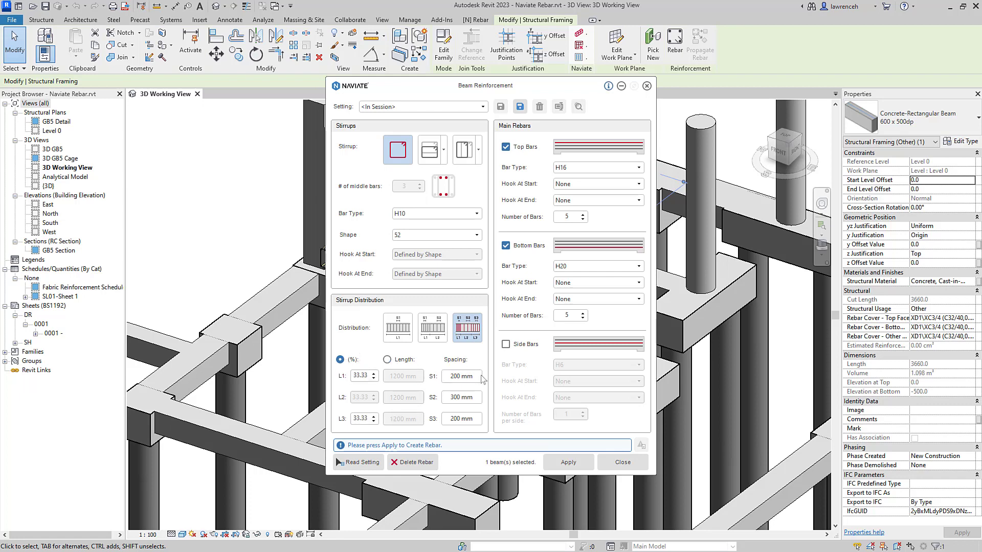
pyautogui.moveTo(504, 404)
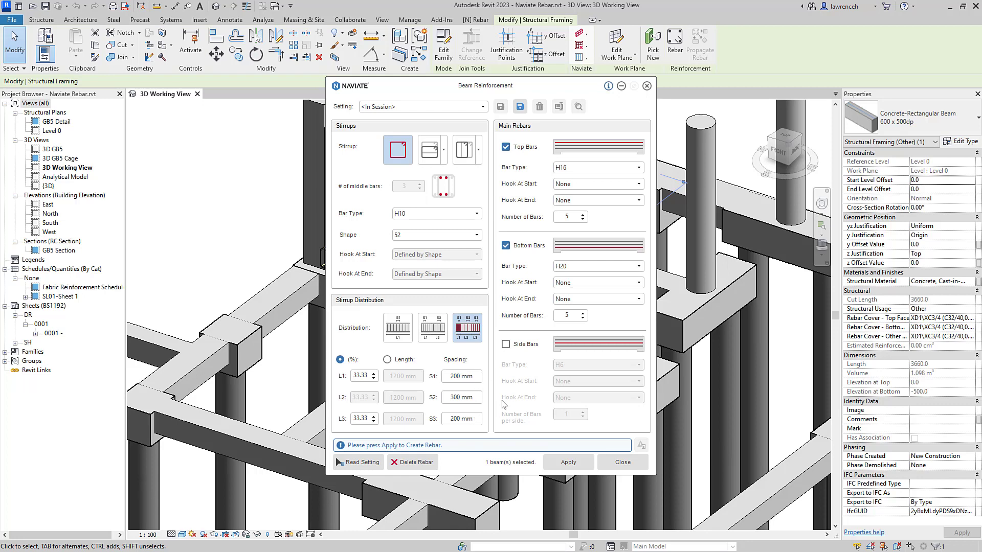
pyautogui.moveTo(545, 166)
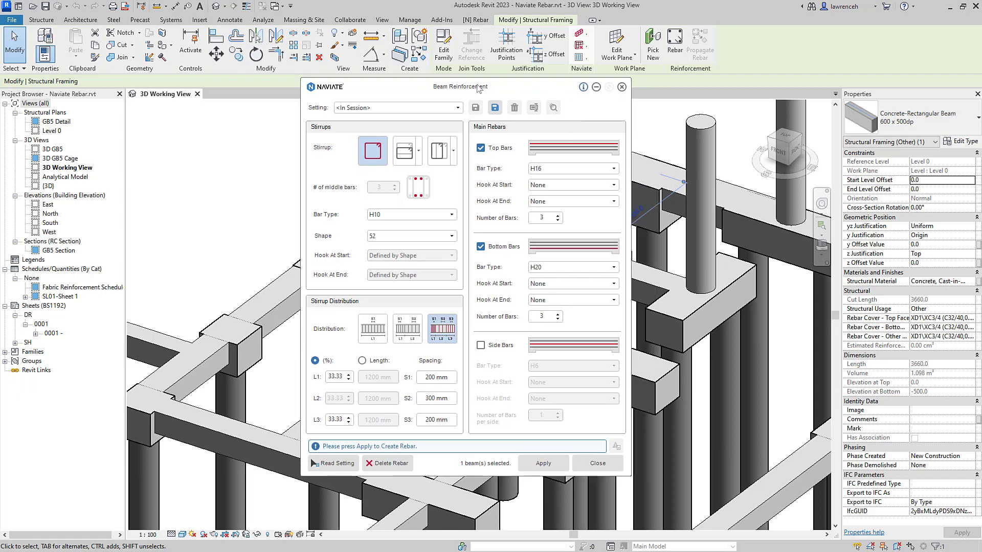
# Step: Generate rebar cages in the 3660 beam and the 5060-long GB2 beam
pyautogui.moveTo(460, 87); pyautogui.dragTo(220, 80)
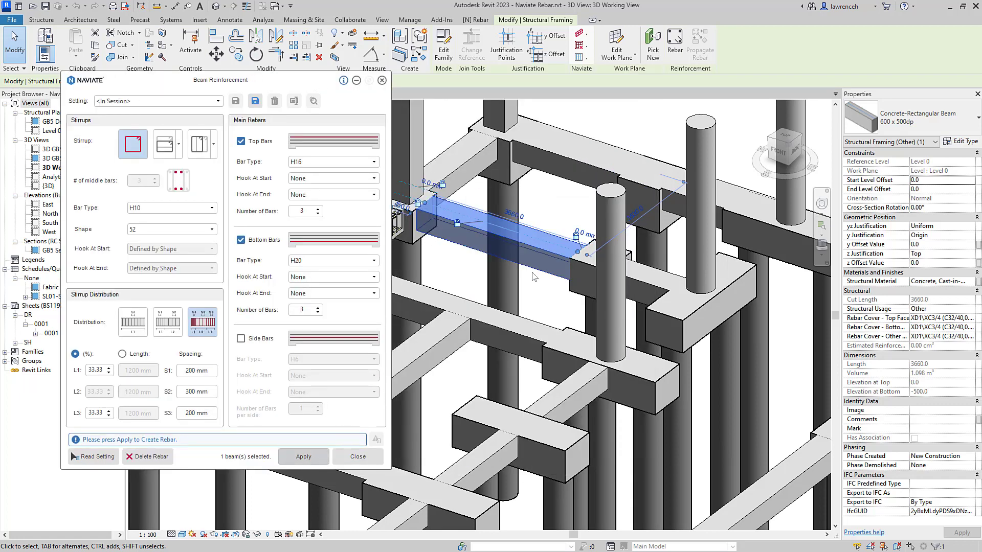
pyautogui.click(302, 456)
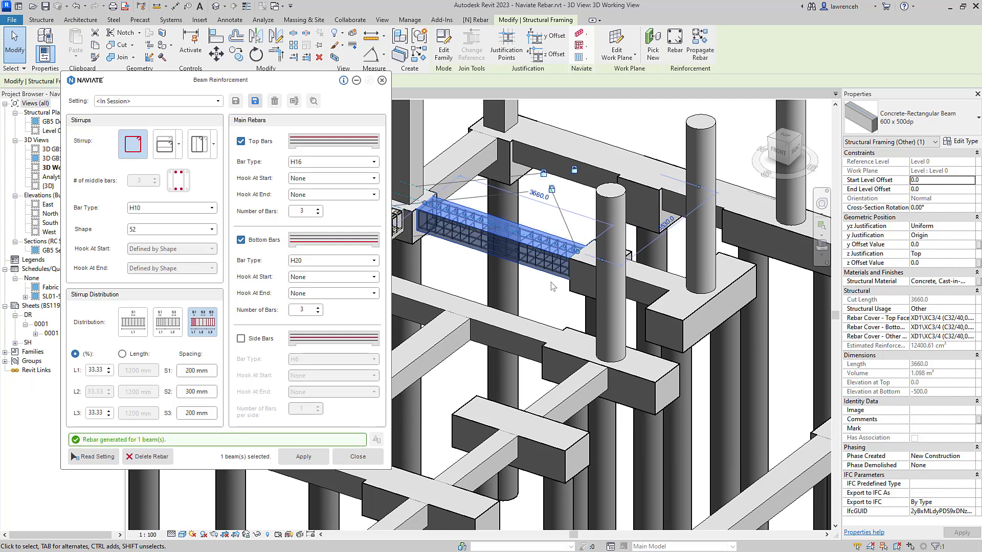
pyautogui.moveTo(541, 326)
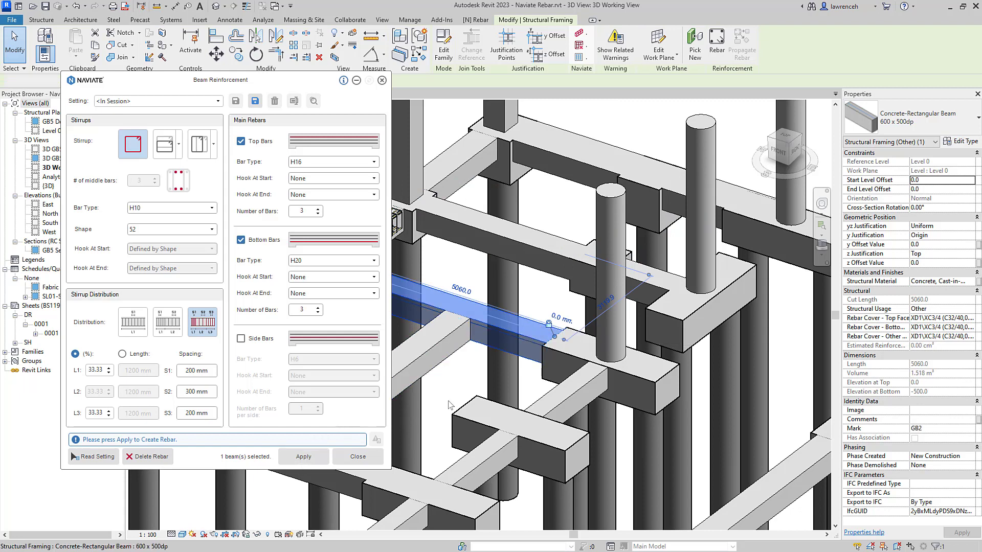
pyautogui.click(302, 457)
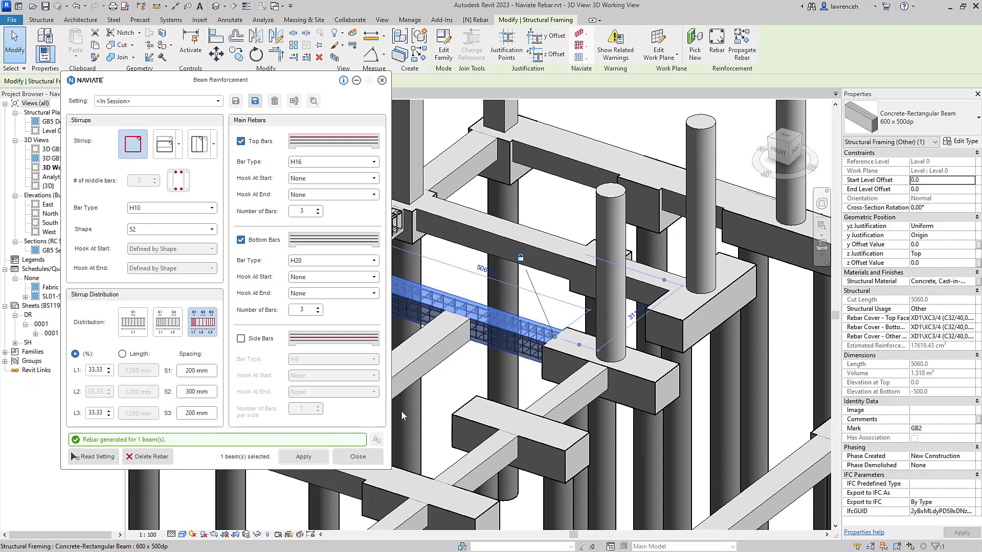
pyautogui.moveTo(505, 294)
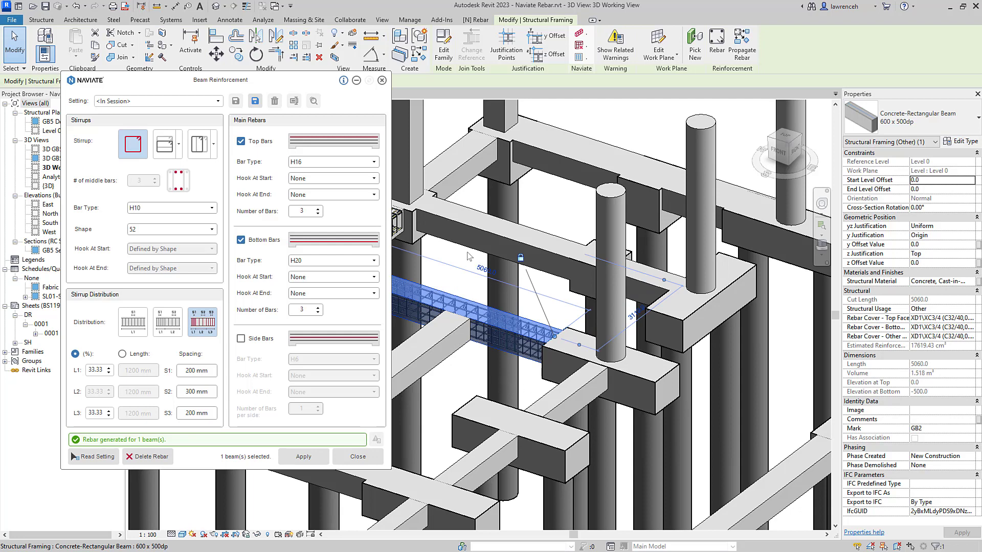
pyautogui.moveTo(514, 150)
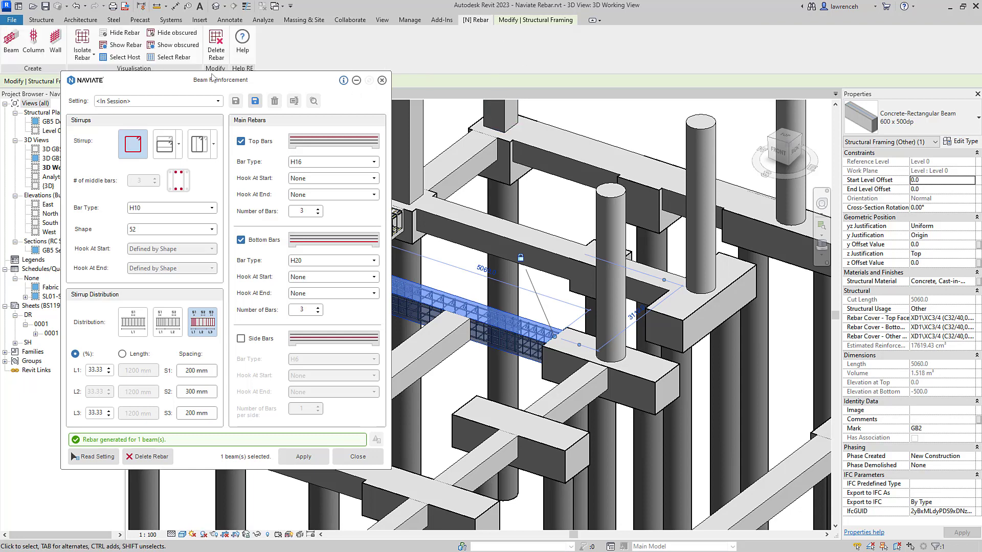
pyautogui.click(154, 45)
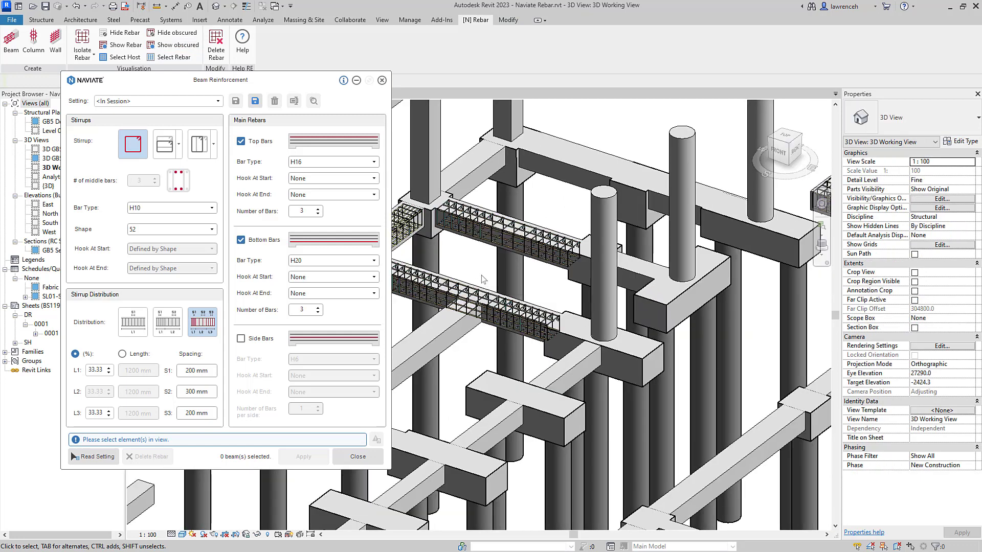
pyautogui.moveTo(533, 291)
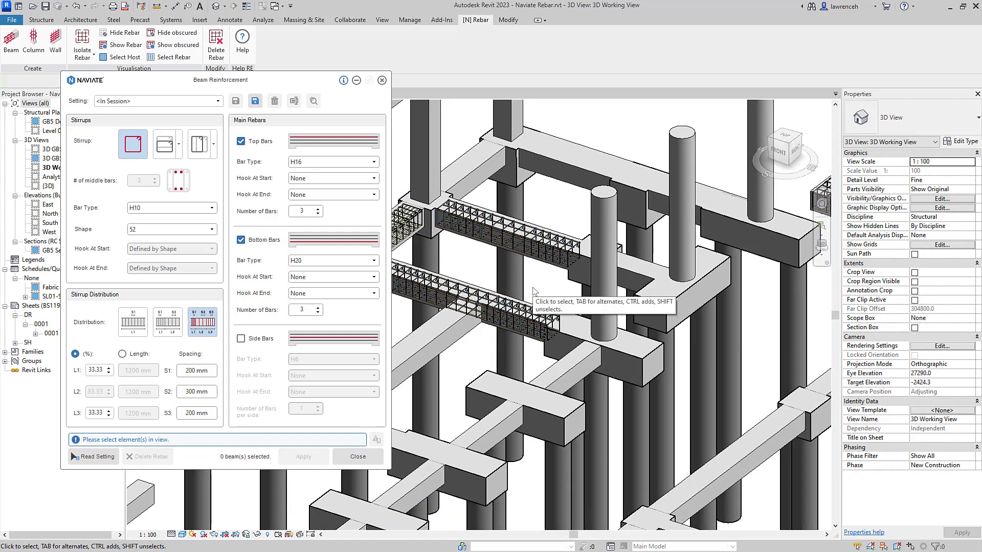
pyautogui.moveTo(533, 288)
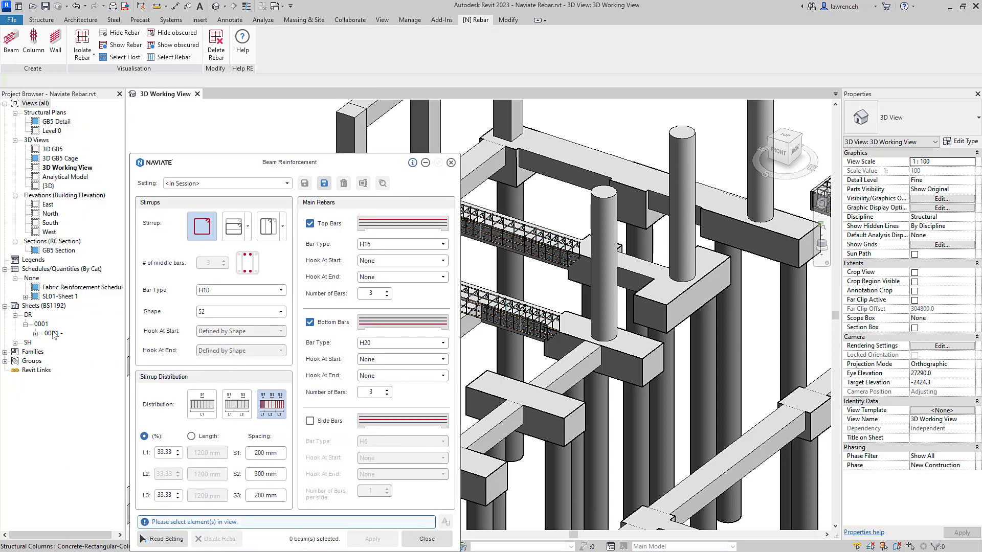
# Step: Open sheet 0001 showing the GB5 section and its reinforcement layout
pyautogui.doubleClick(54, 333)
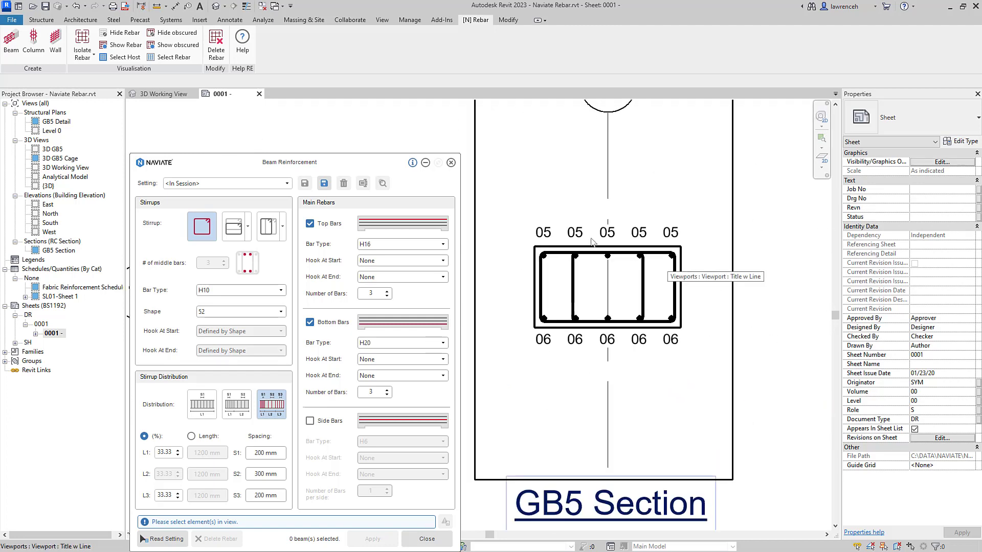
pyautogui.moveTo(727, 363)
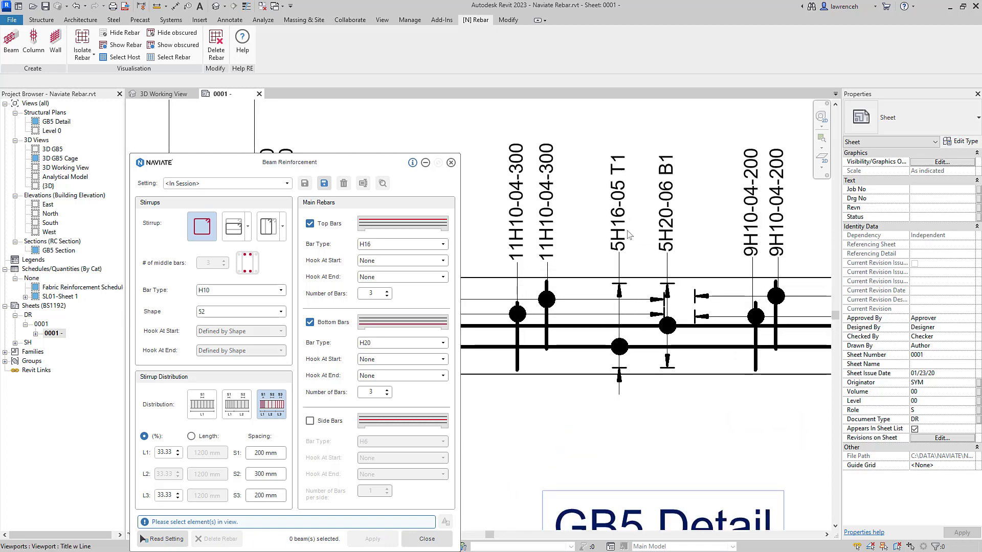
pyautogui.moveTo(617, 162)
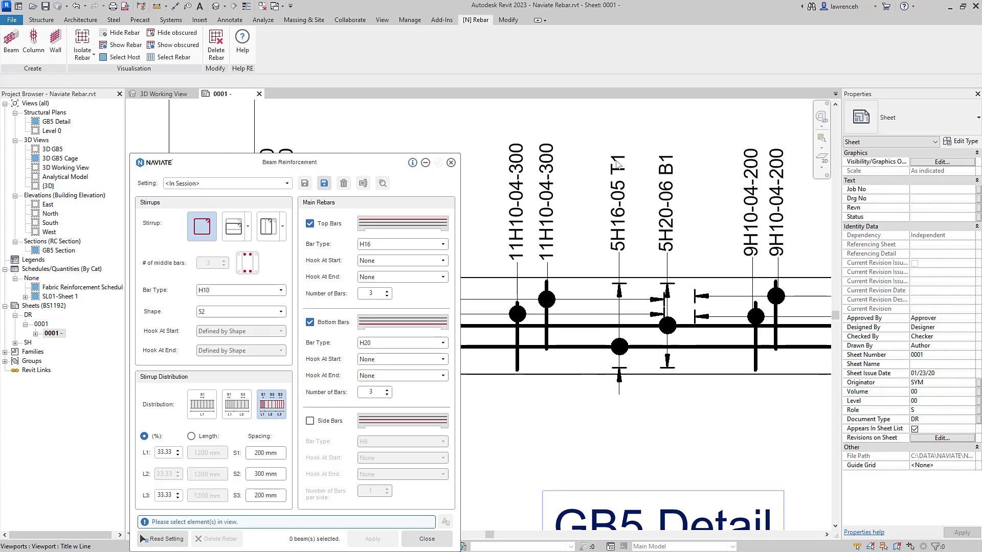
pyautogui.moveTo(675, 189)
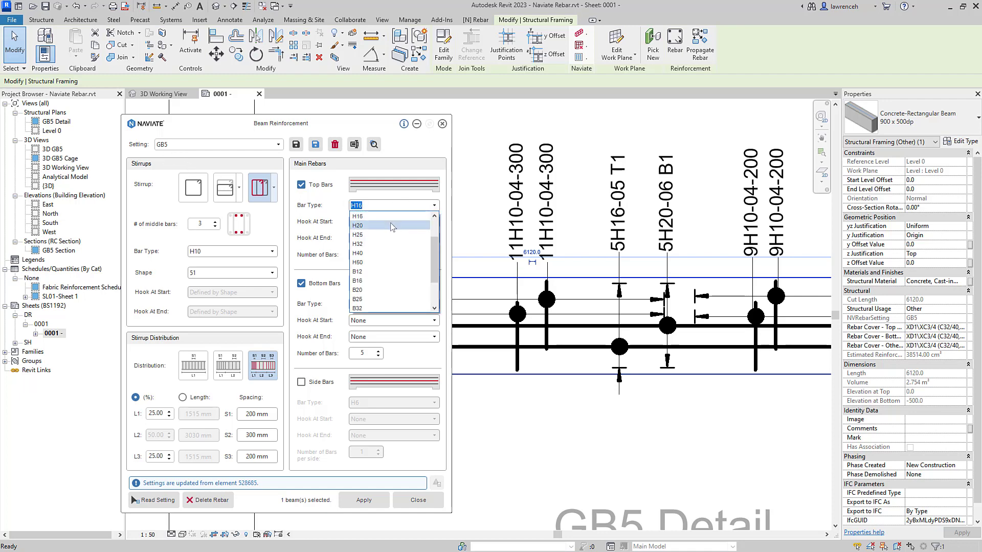
# Step: Change GB5 top bars to H20, save the setting, update both GB5 beams' rebar
pyautogui.click(359, 225)
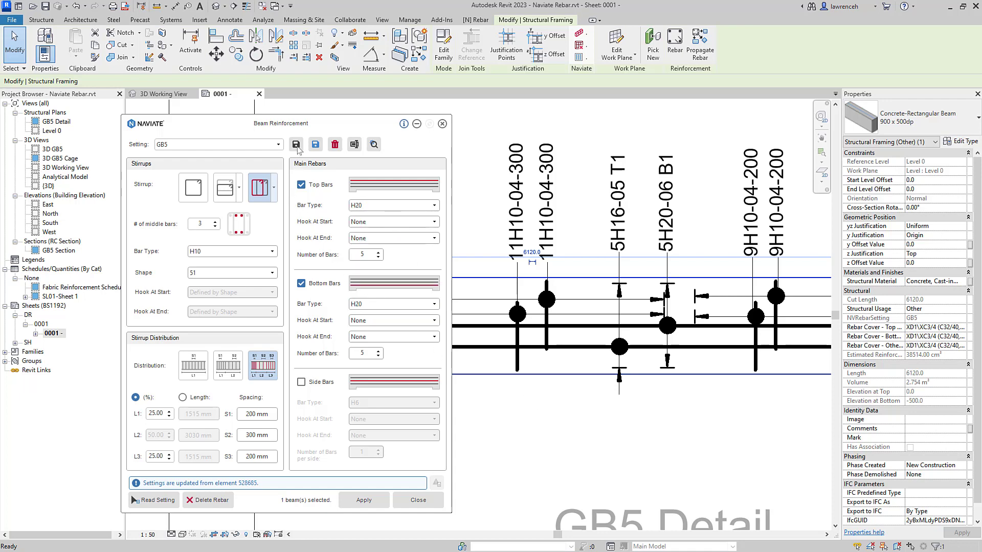
pyautogui.click(296, 145)
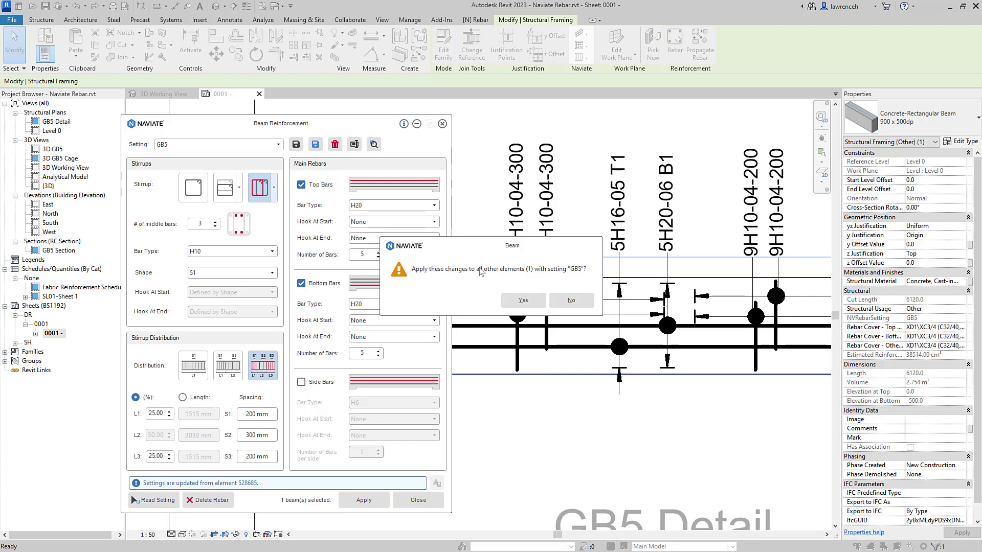
pyautogui.moveTo(587, 280)
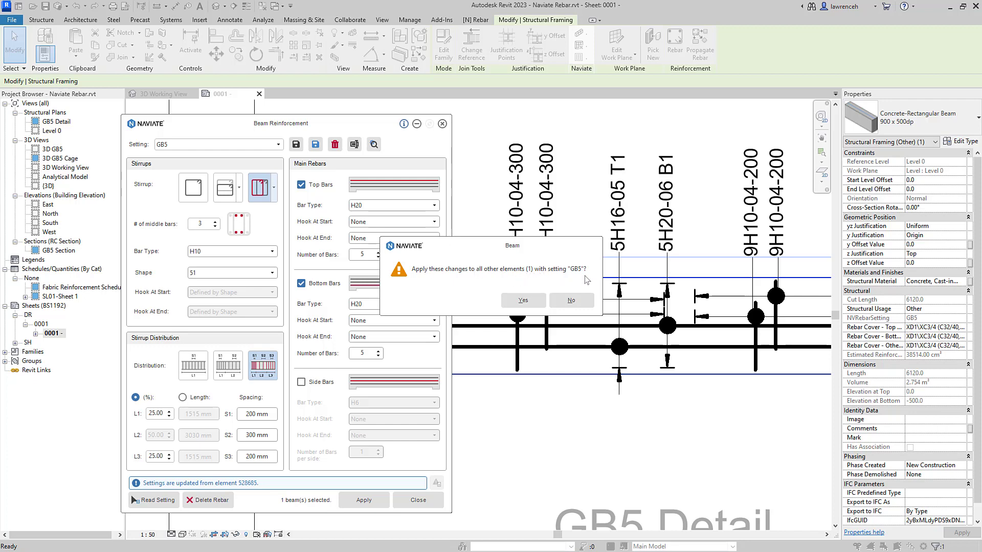
pyautogui.click(522, 301)
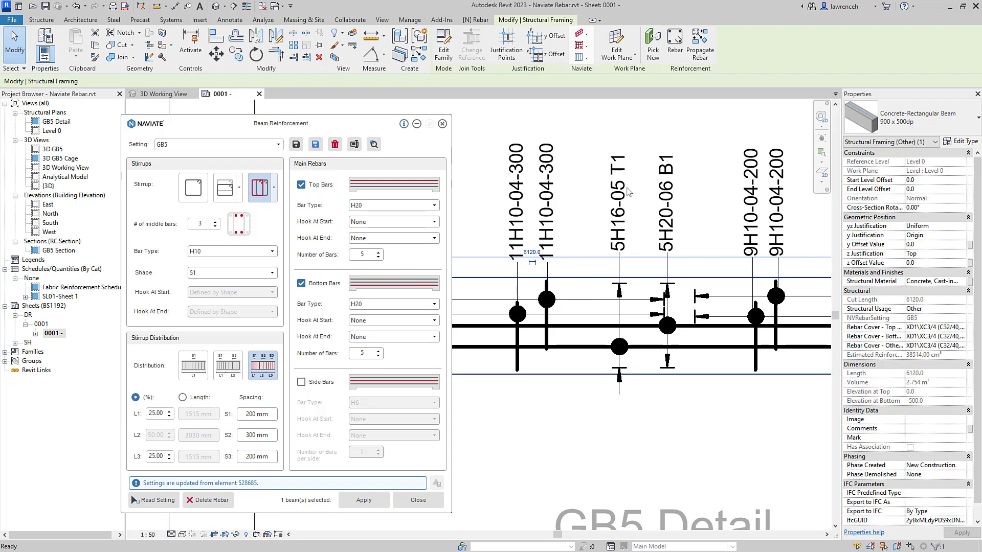
pyautogui.click(363, 500)
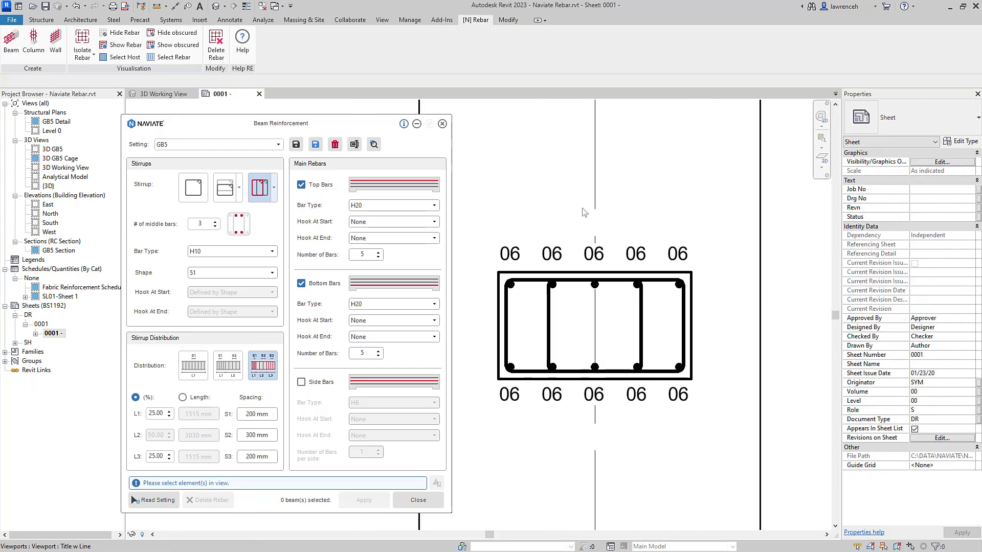
pyautogui.moveTo(632, 446)
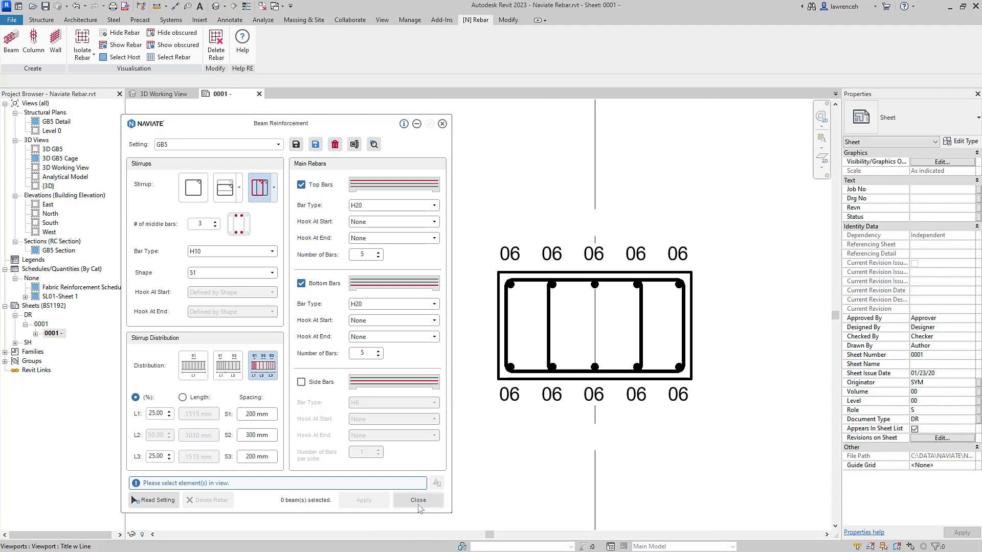
# Step: In the 3D working view, give the column middle-bar stirrups in two 1500 mm zones
pyautogui.click(417, 500)
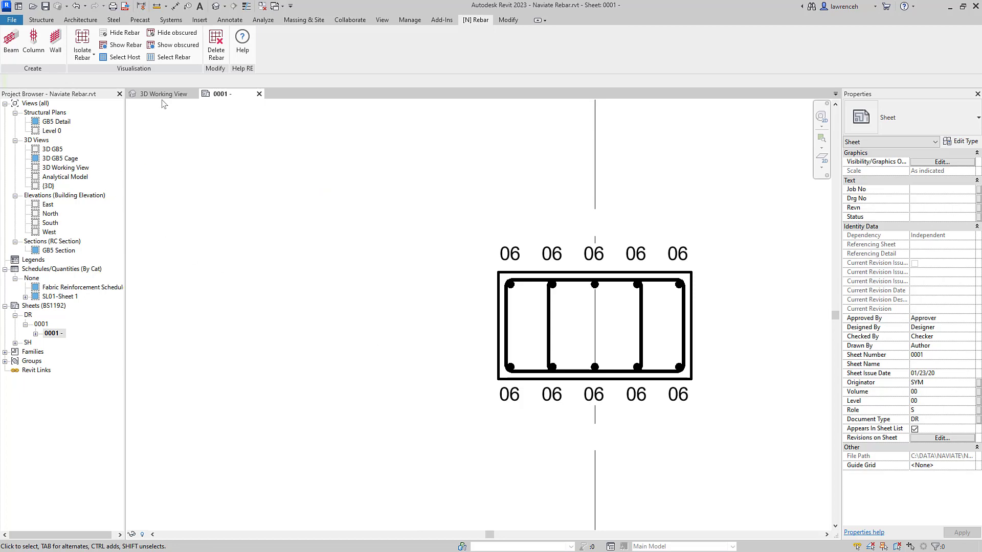
pyautogui.click(164, 94)
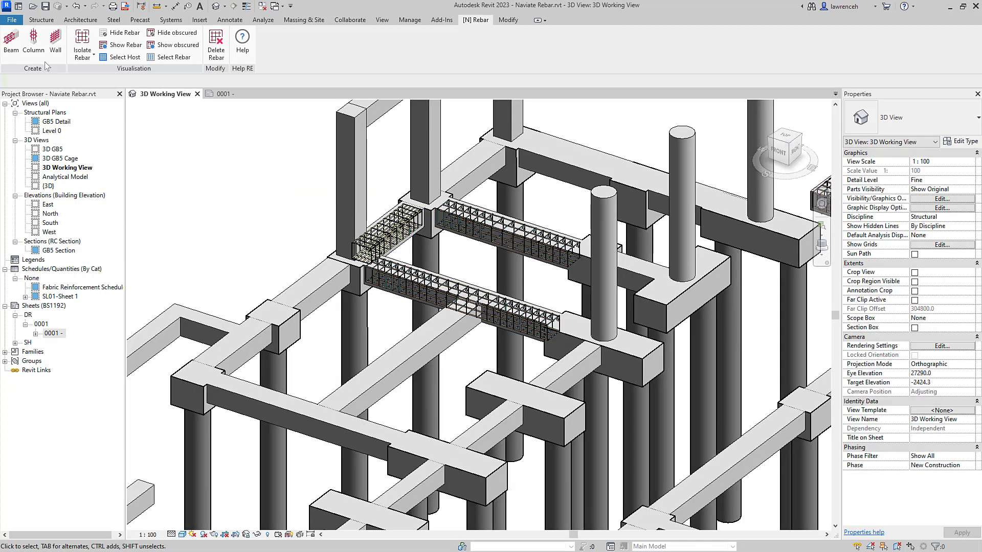
pyautogui.click(33, 42)
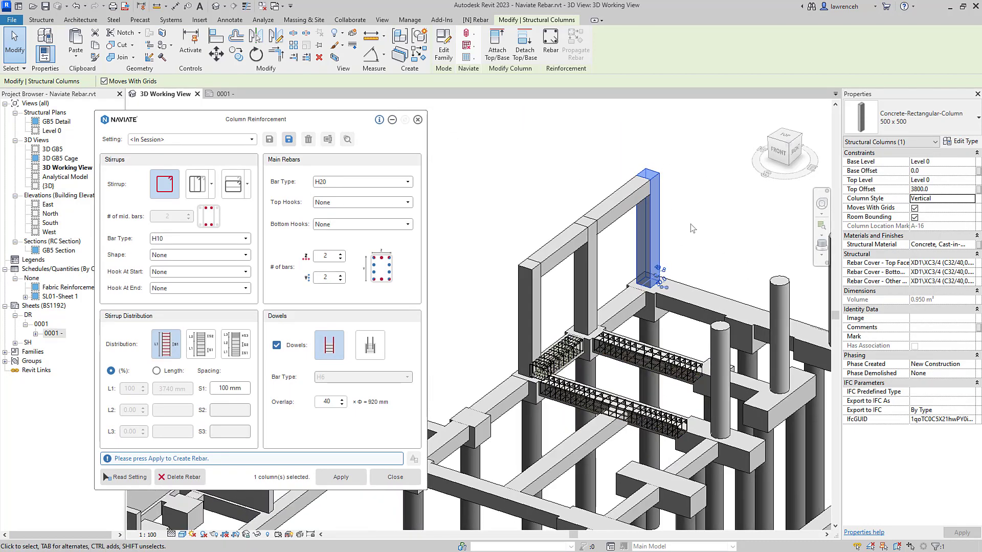
pyautogui.click(199, 184)
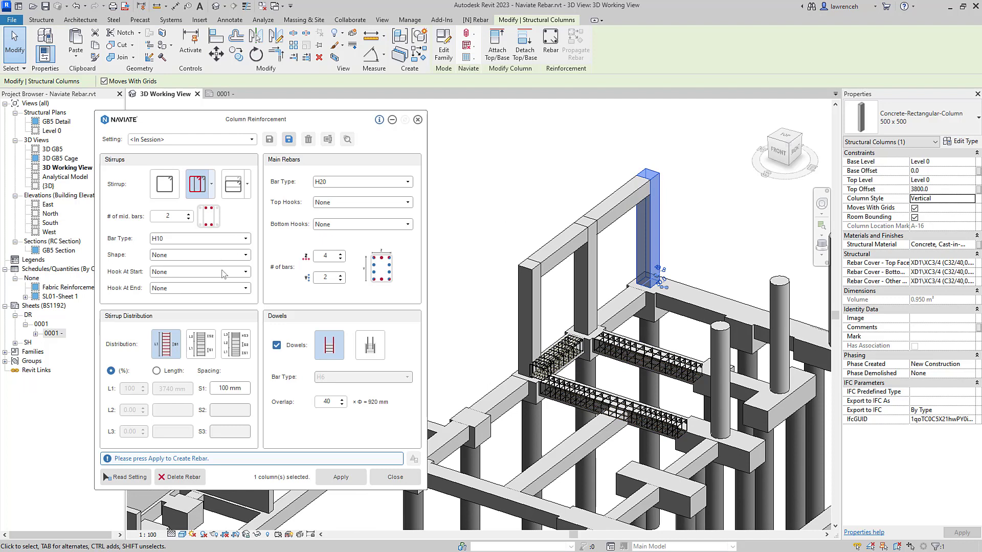
pyautogui.click(201, 344)
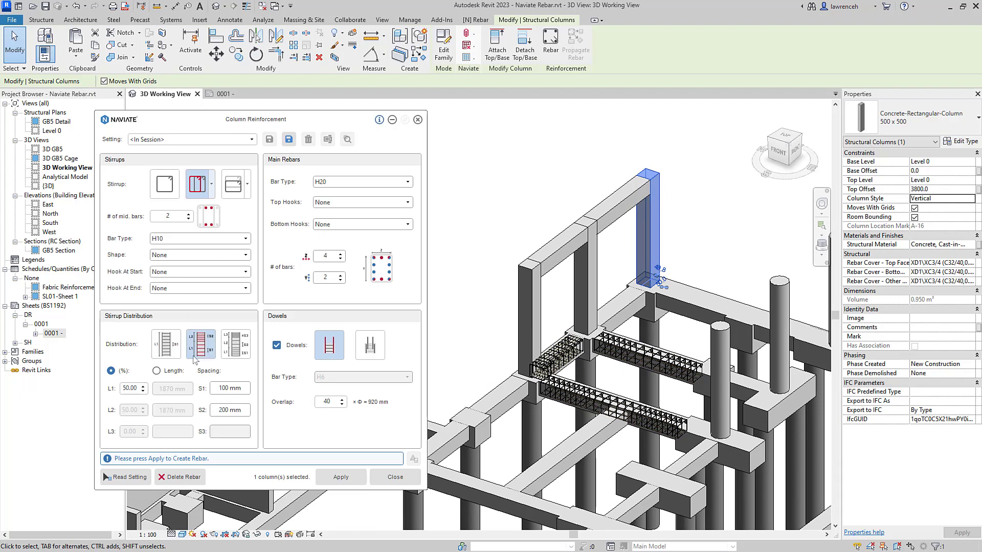
pyautogui.click(157, 371)
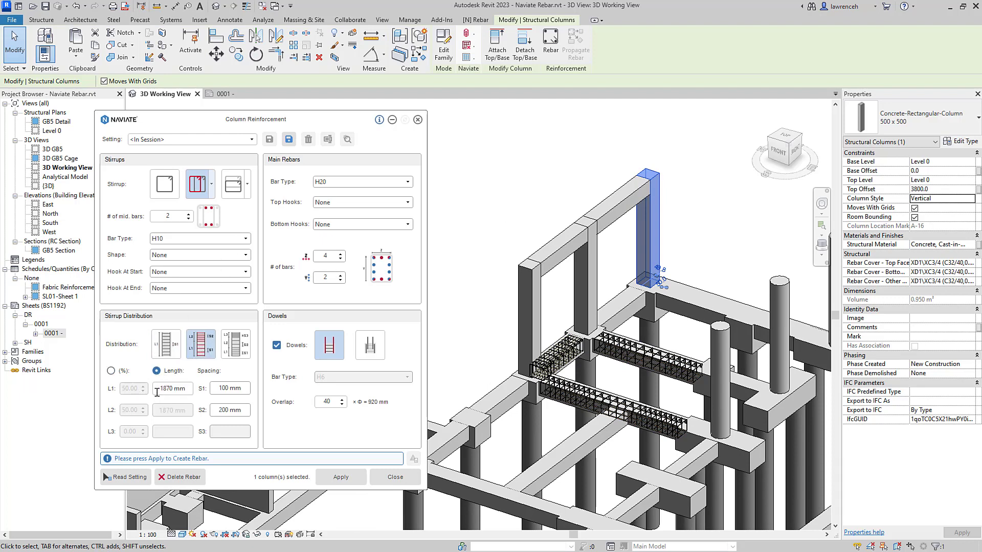
pyautogui.write('1500')
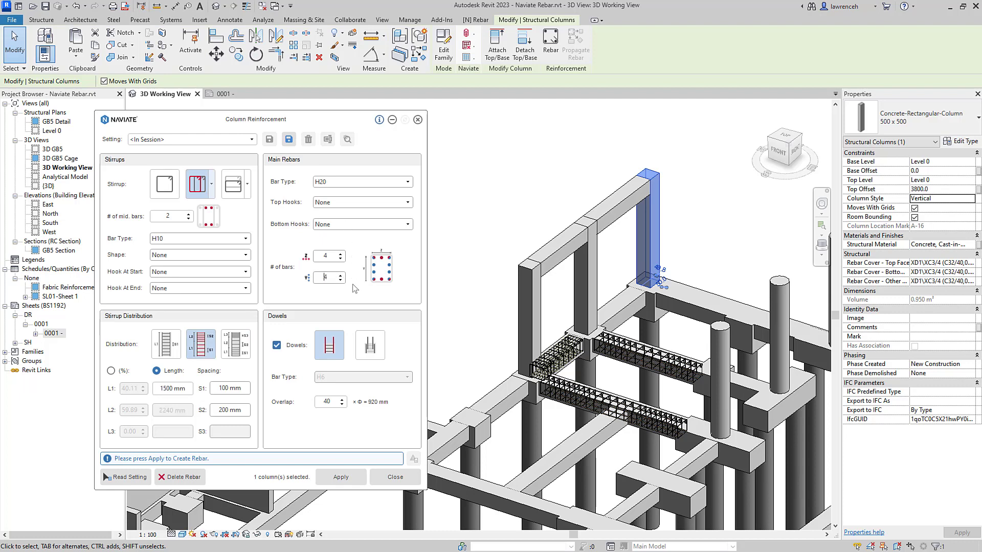
# Step: Use H20 starter bars as the column dowels
pyautogui.click(369, 345)
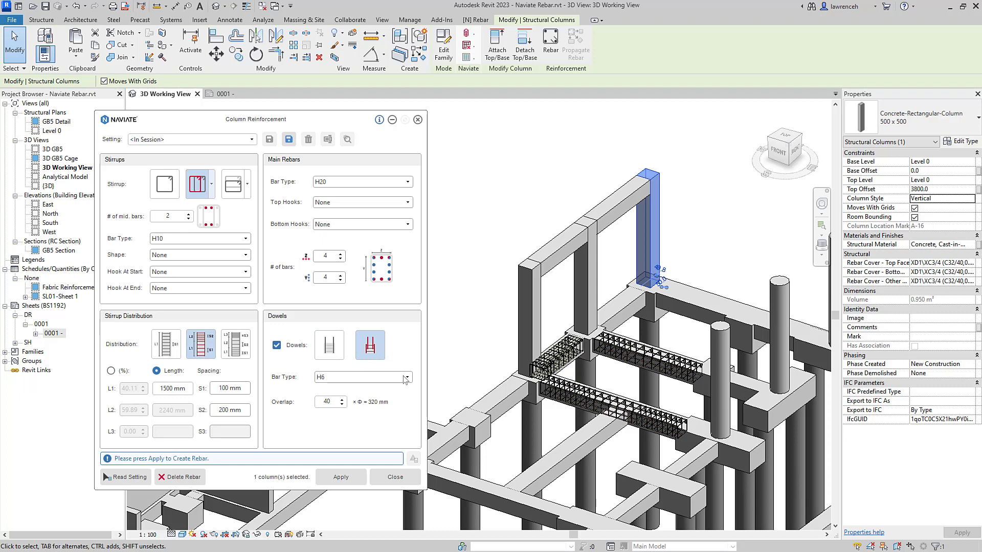
pyautogui.click(406, 377)
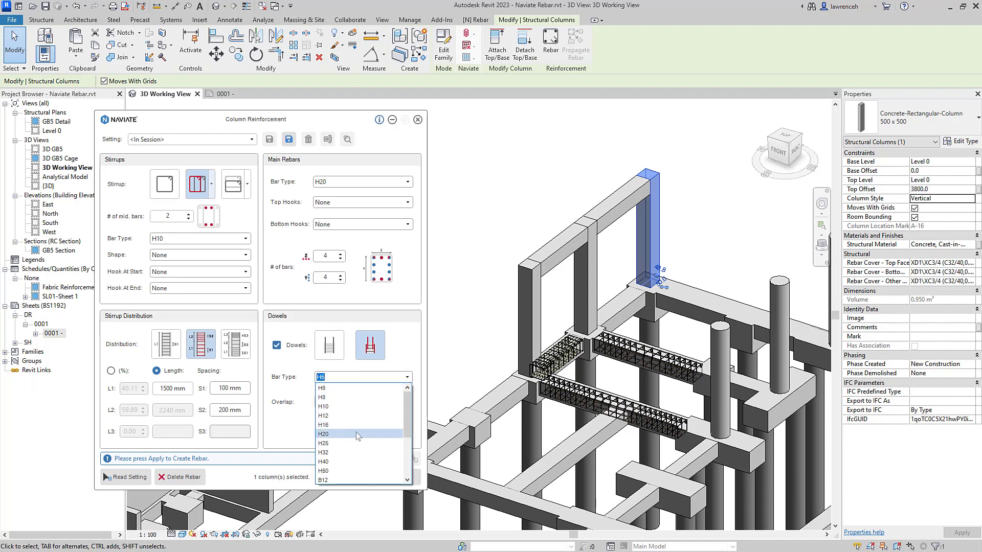
pyautogui.click(324, 434)
pyautogui.write('50')
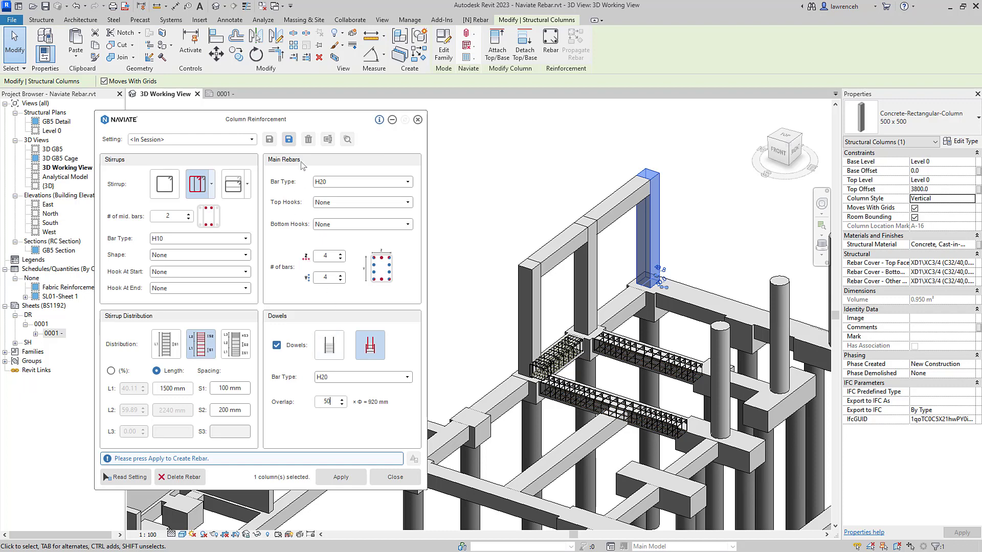
# Step: Save the column reinforcement values as the new setting C1
pyautogui.click(287, 139)
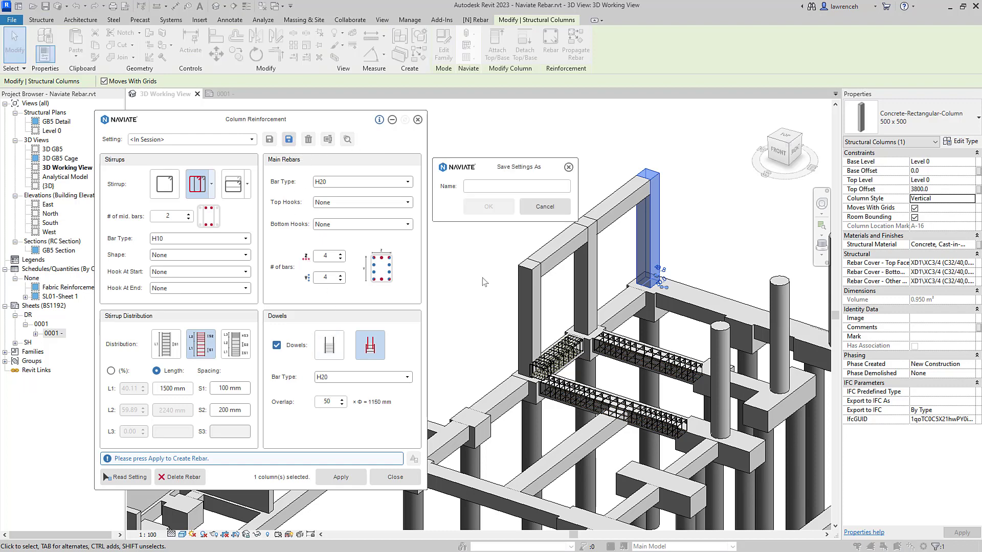
pyautogui.write('C1')
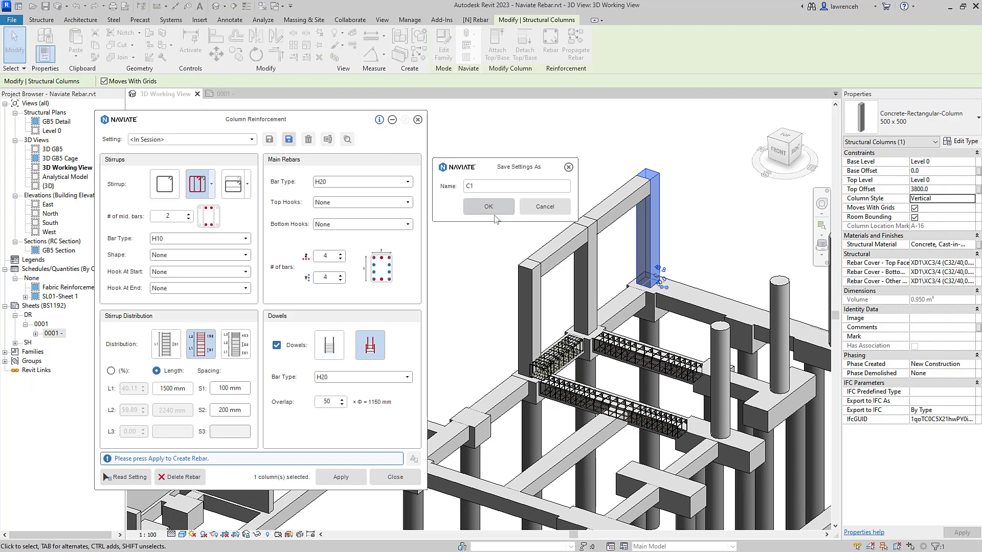
pyautogui.click(487, 207)
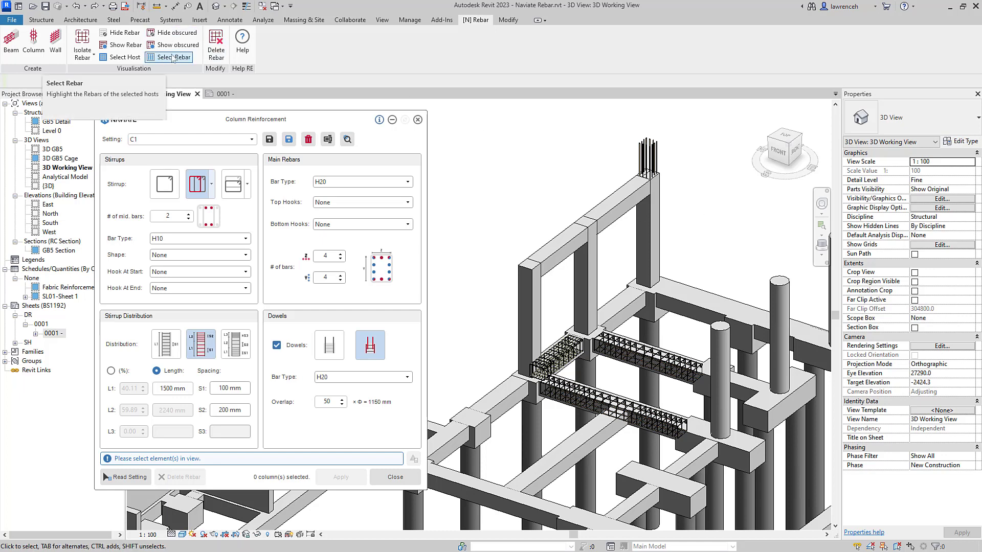
# Step: Select the column's C1 rebar and propagate it to similar columns
pyautogui.click(169, 57)
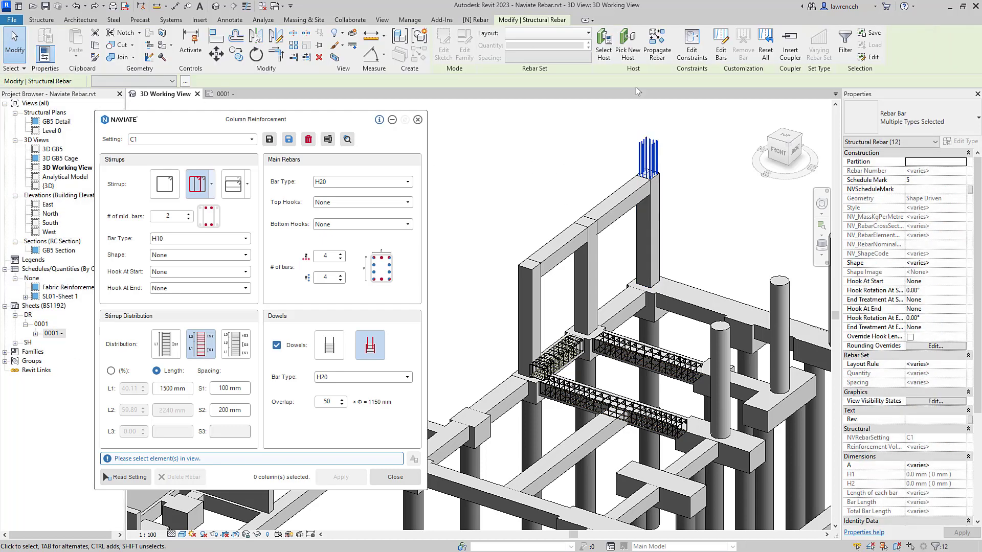
pyautogui.click(656, 43)
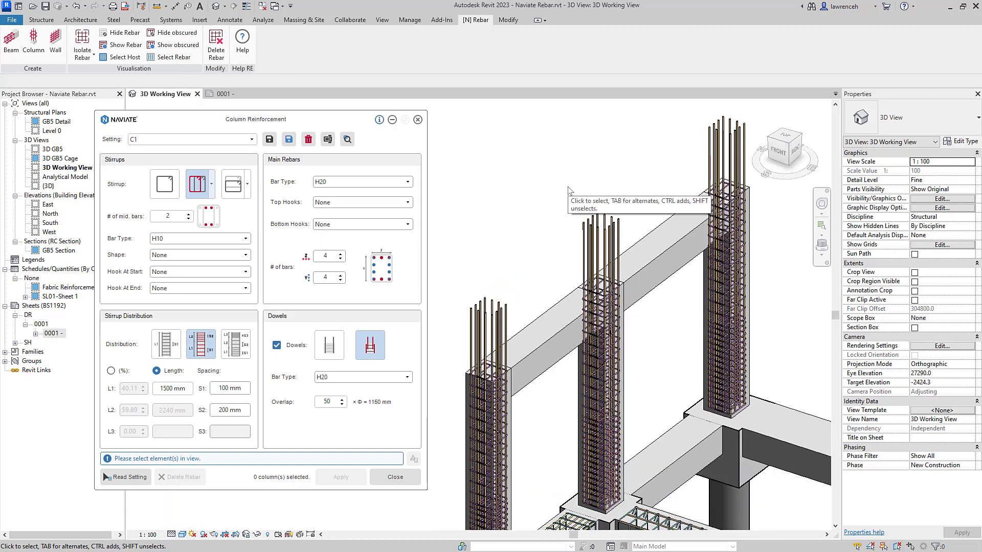
pyautogui.moveTo(569, 191)
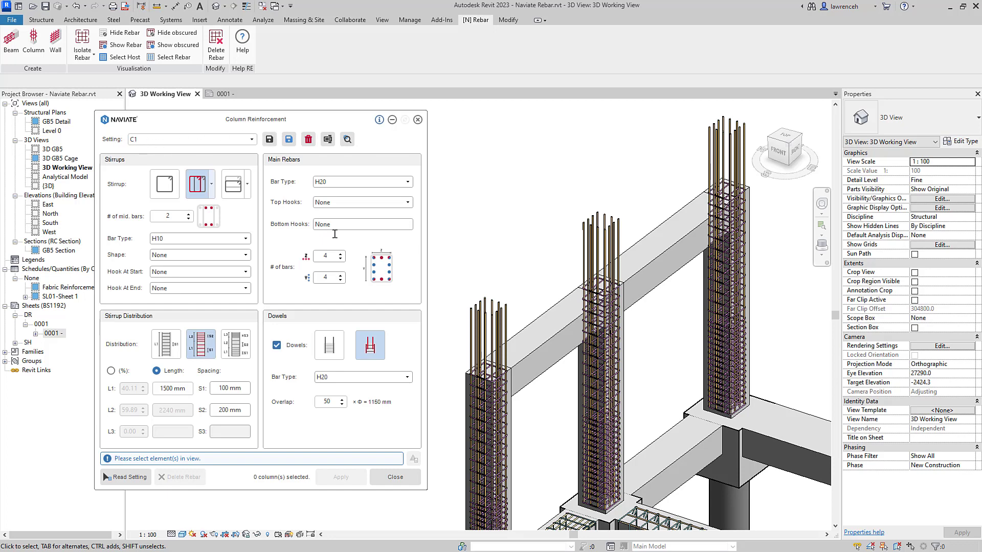
# Step: Set the C1 dowel overlap to 40, save, and update the other C1 columns
pyautogui.click(325, 402)
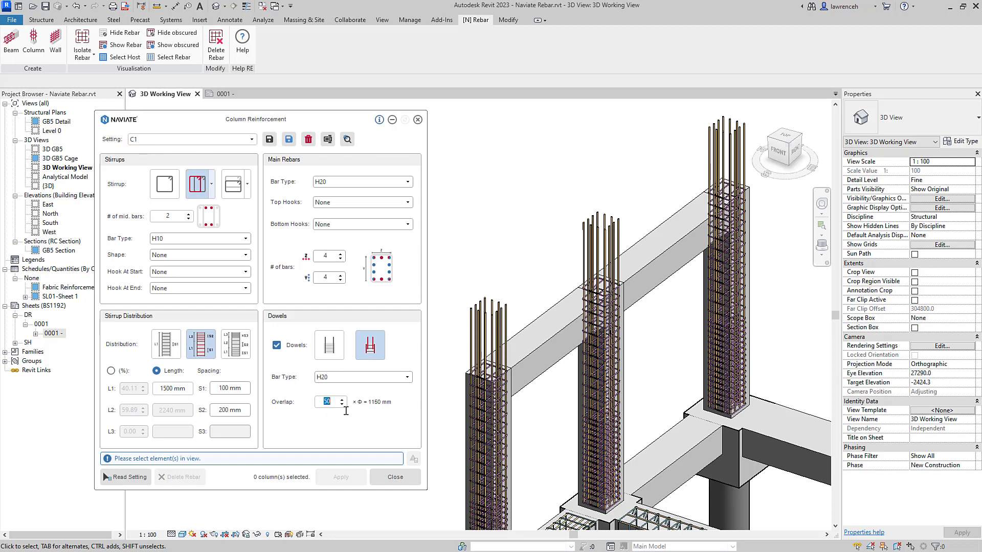
pyautogui.write('40')
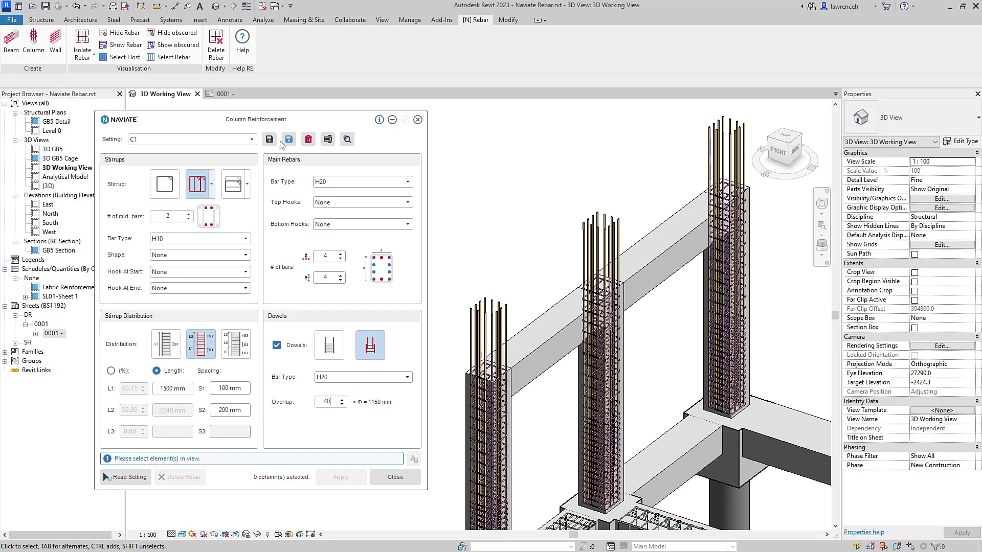
pyautogui.click(270, 139)
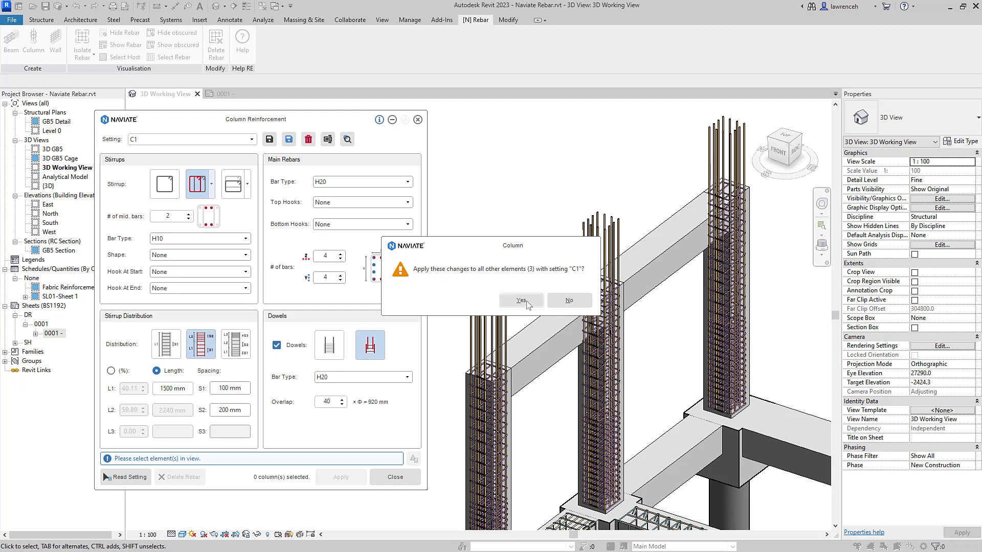
pyautogui.click(520, 301)
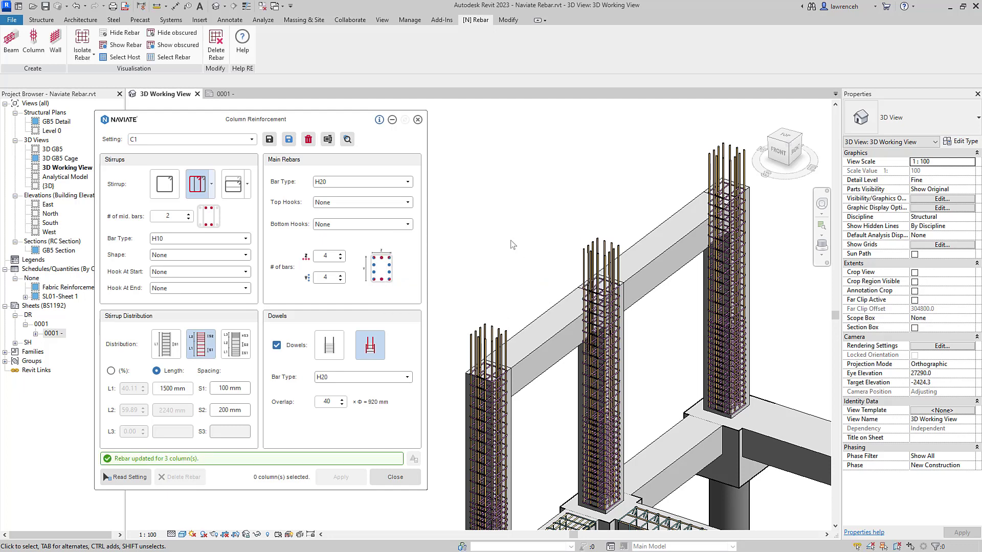
pyautogui.moveTo(511, 240)
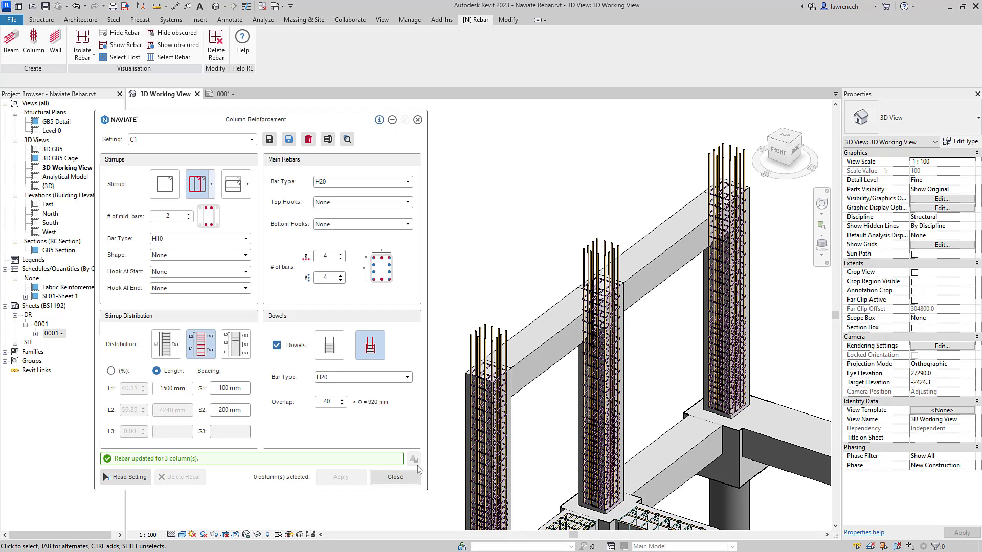
# Step: Close column reinforcement and open Naviate Wall Reinforcement settings for the 3400-long RC Wall 250
pyautogui.click(394, 477)
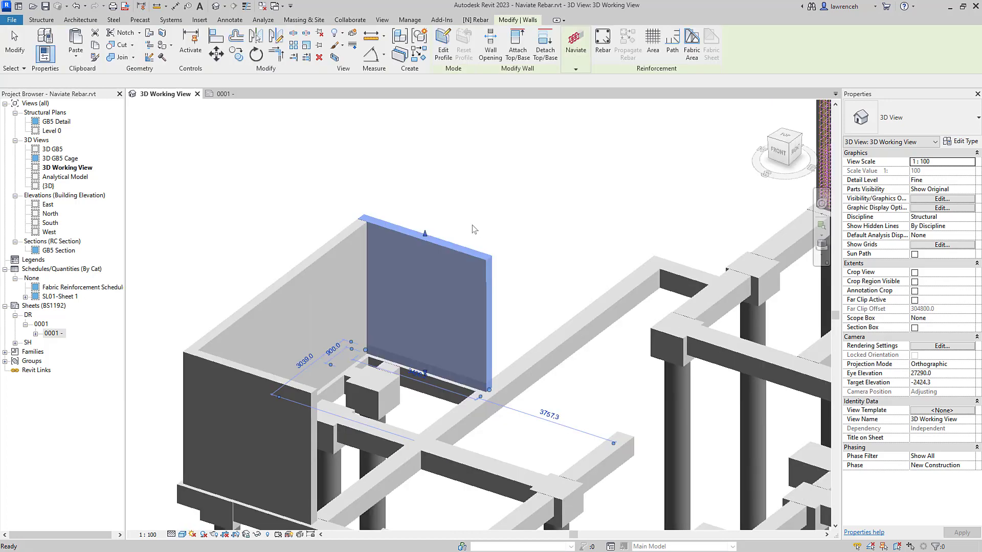
pyautogui.click(426, 295)
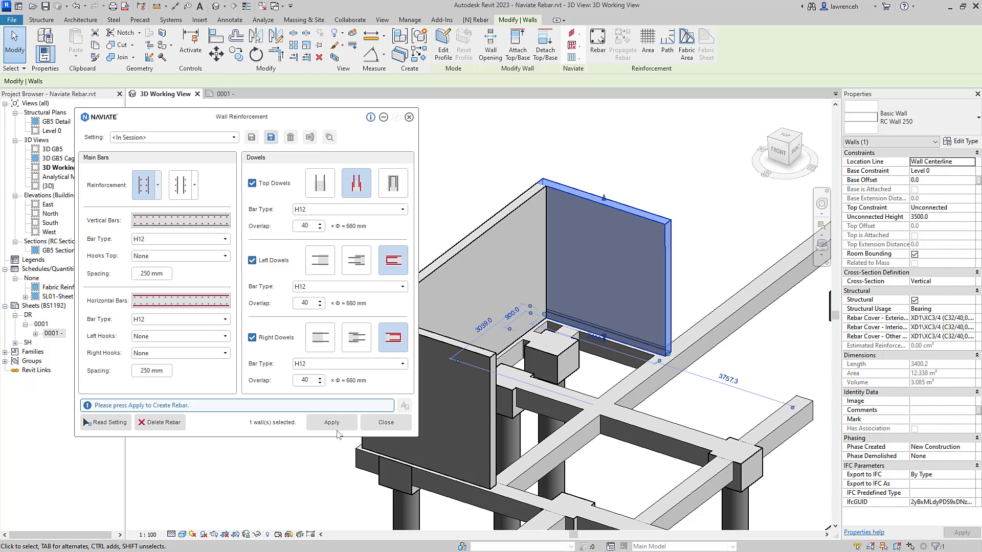
pyautogui.moveTo(307, 474)
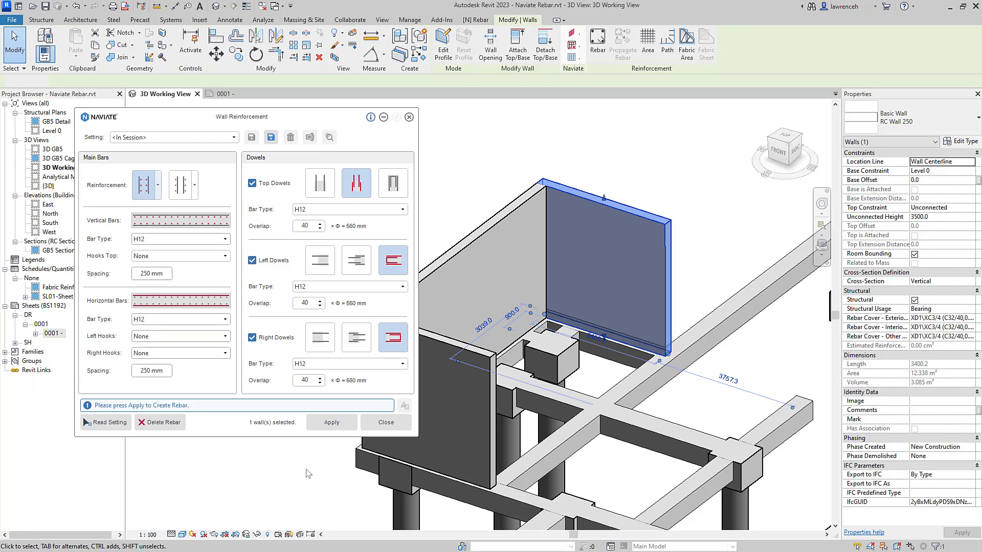
# Step: Apply H12 bars with 40Ø-overlap dowels to RC Wall 250 and pan over the reinforced structure
pyautogui.click(331, 421)
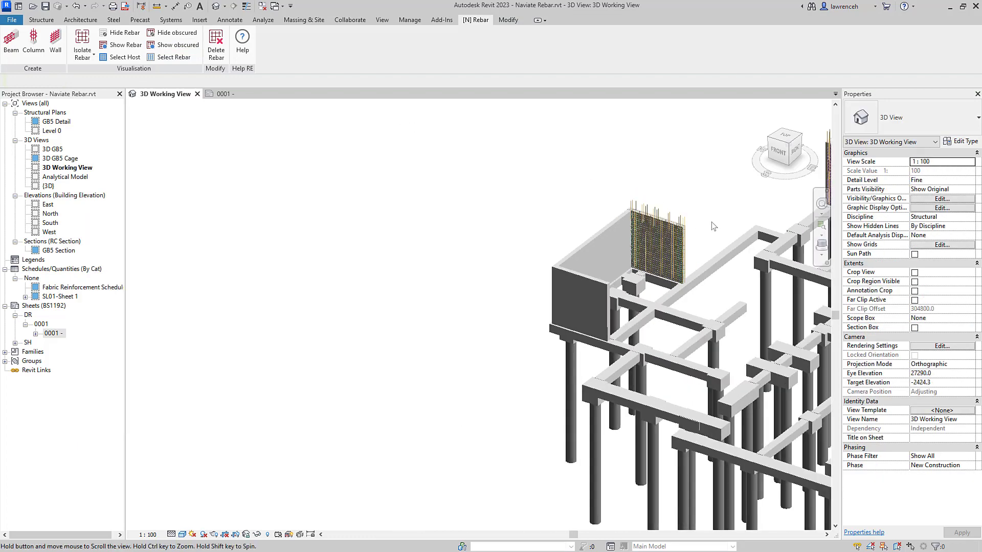
pyautogui.moveTo(711, 226); pyautogui.dragTo(551, 326)
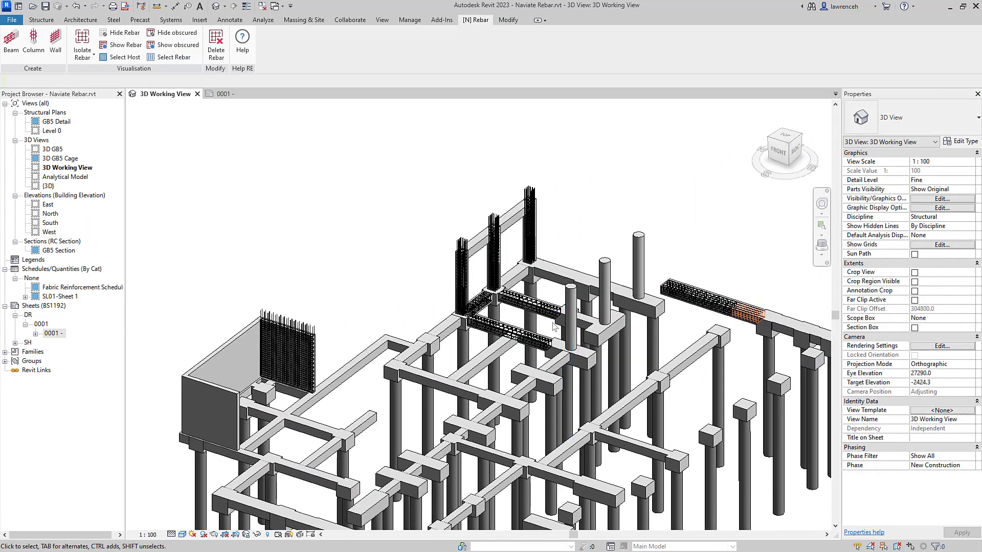